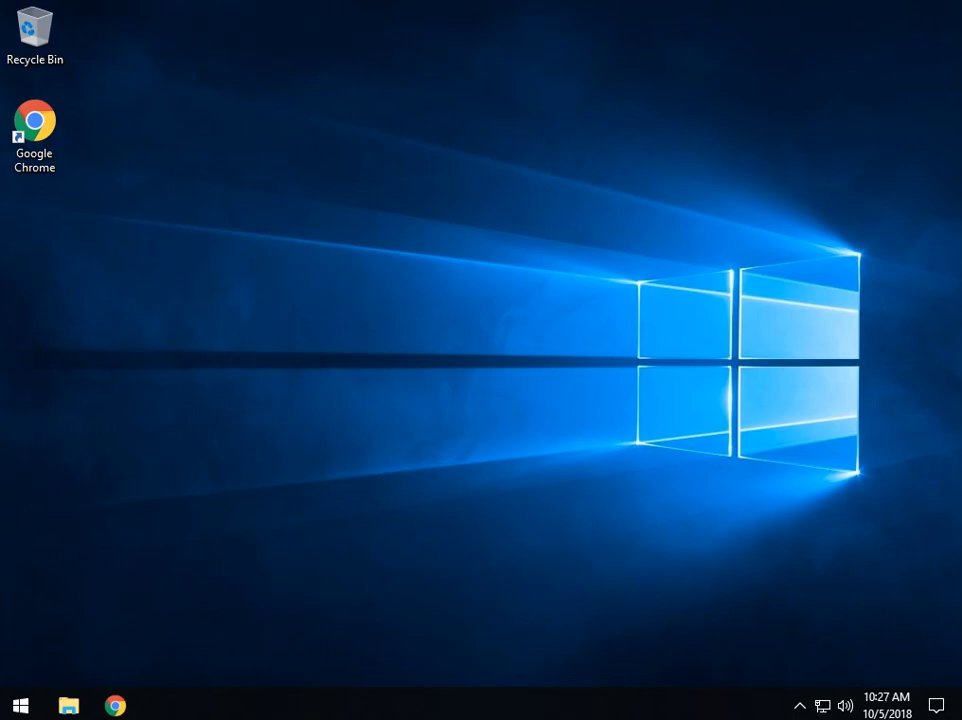
Step: Launch File Explorer and select the Local Disk (C:) drive
left_click(68, 704)
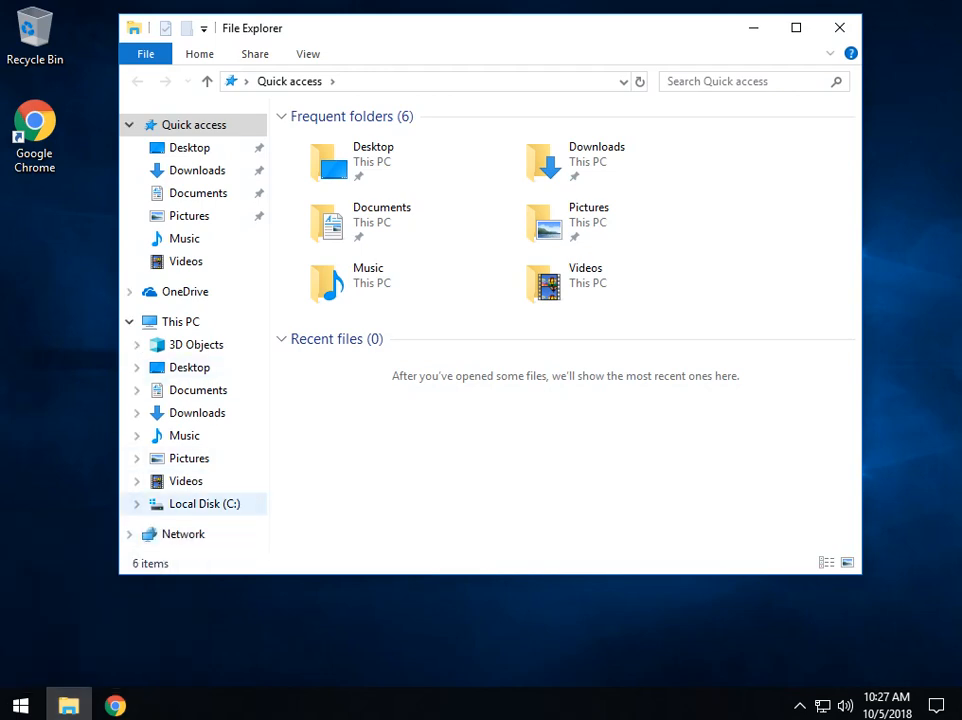
left_click(204, 504)
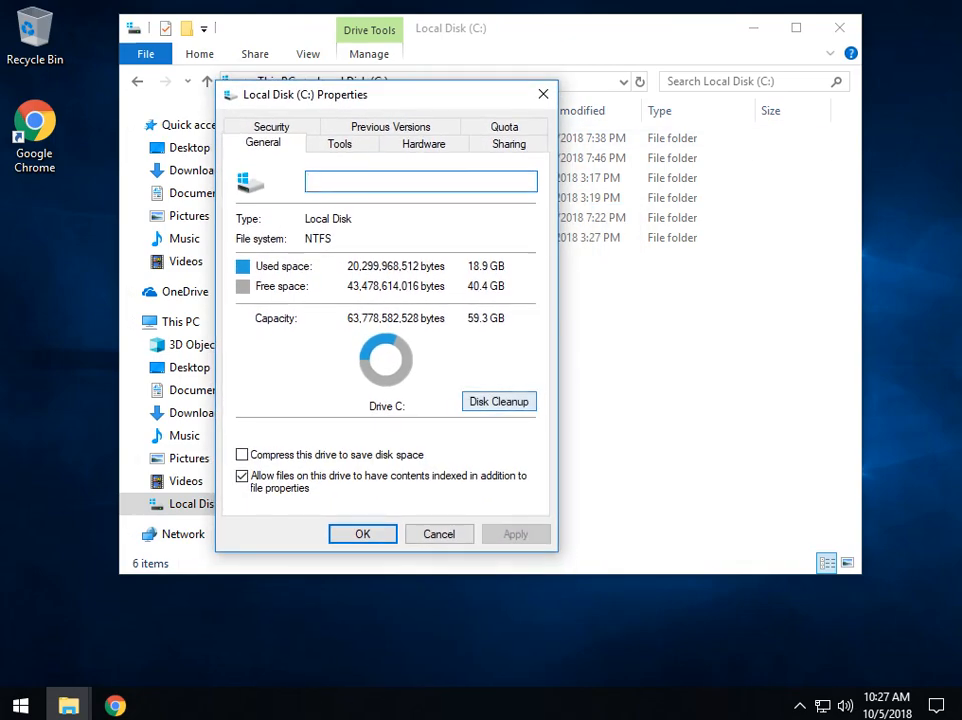
Step: Run Disk Cleanup on C: with system files and clean up System Restore and Shadow Copies
left_click(498, 400)
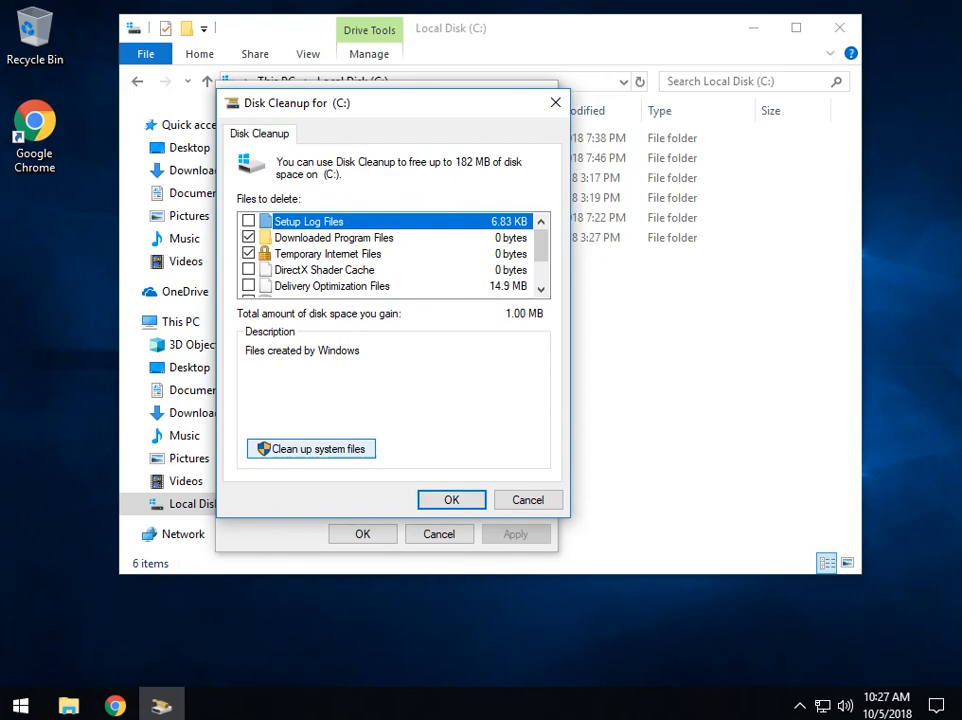
left_click(312, 448)
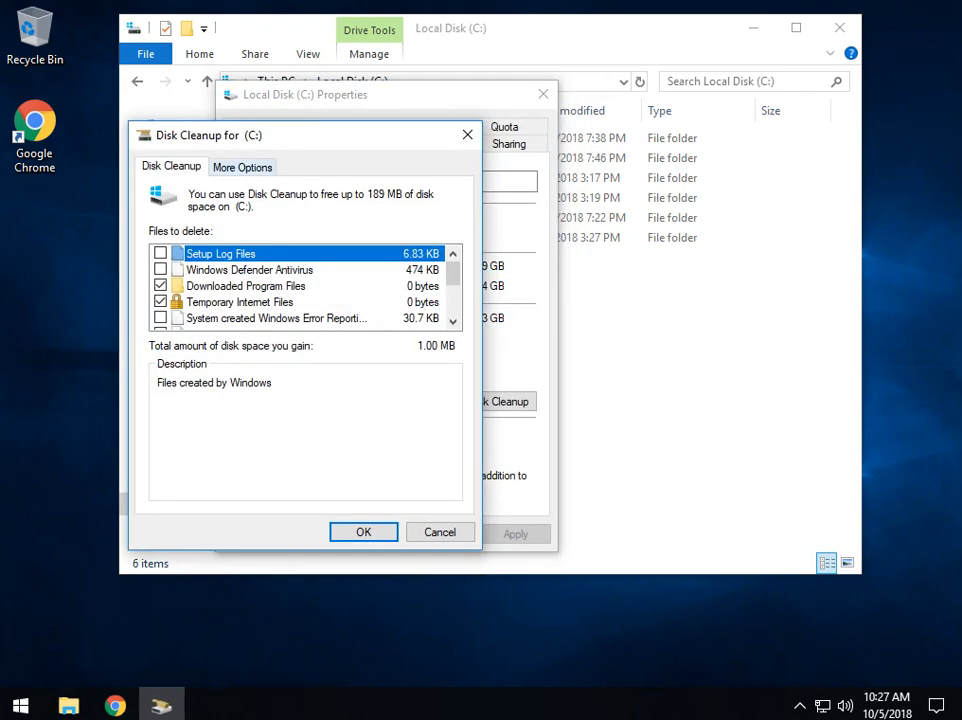
left_click(242, 166)
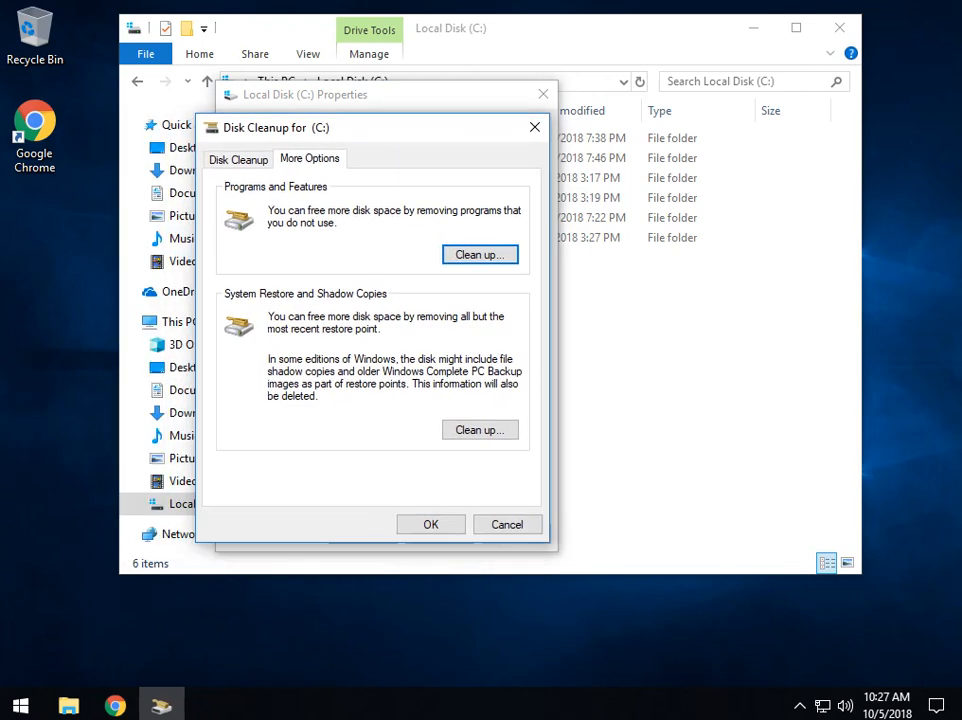
left_click(480, 428)
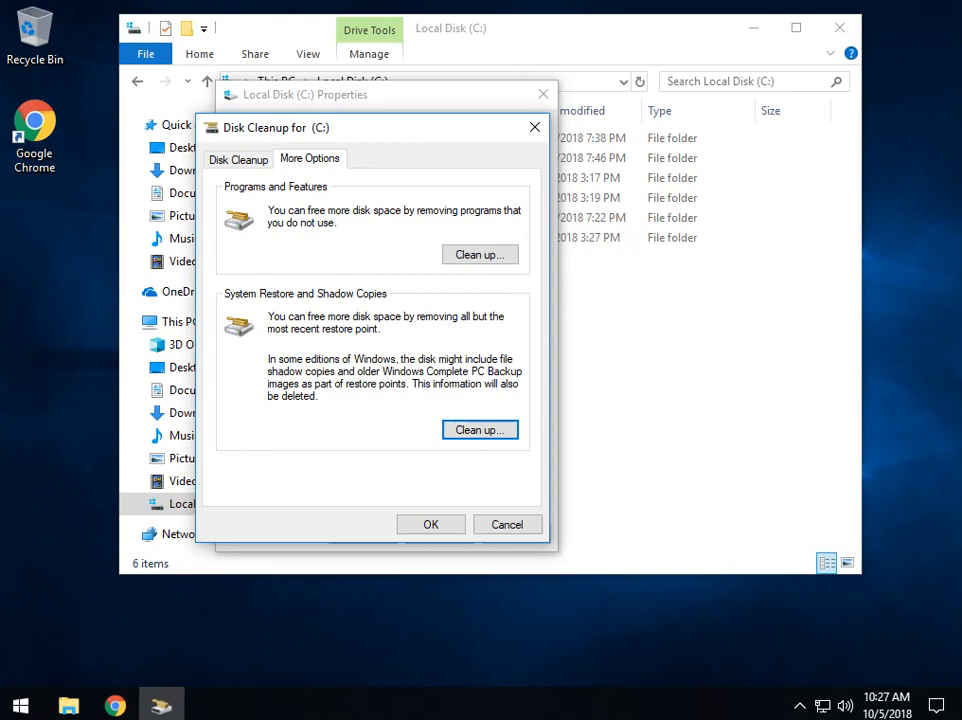
left_click(480, 428)
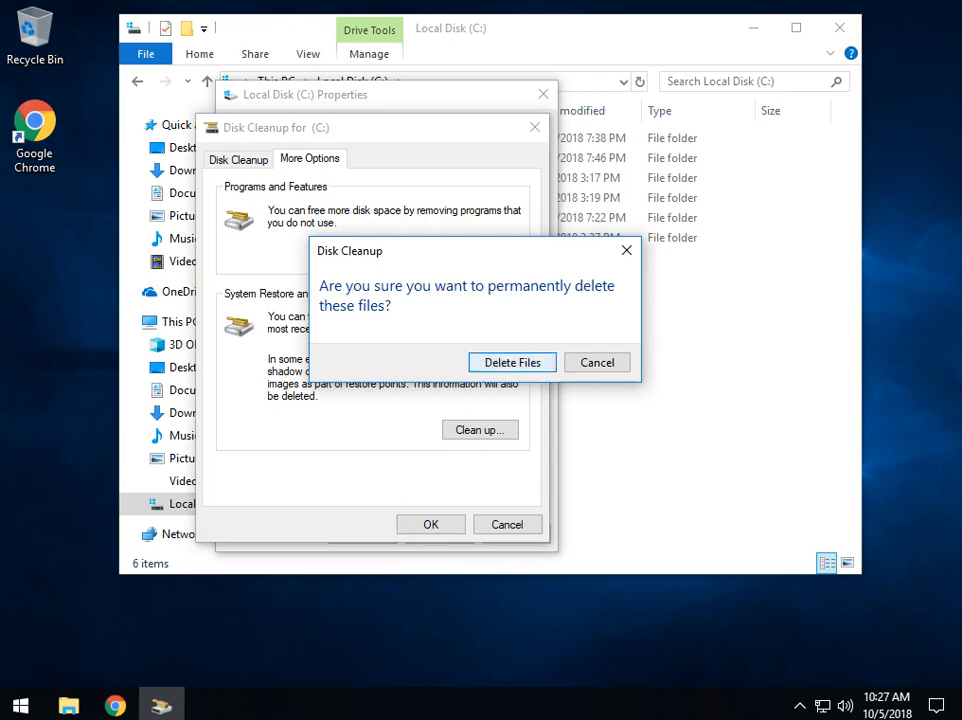
Step: Confirm permanently deleting the old restore point and shadow copy files
left_click(512, 362)
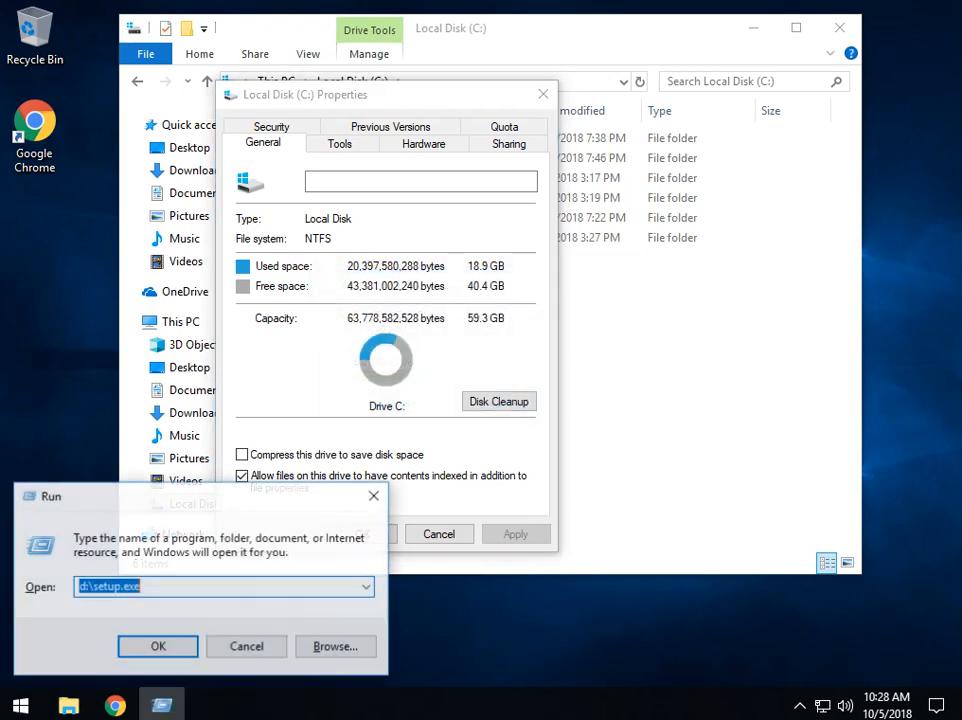
Step: Launch SystemPropertiesProtection and configure restore settings for Local Disk (C:) (System)
type("SystemPropertiesProtection")
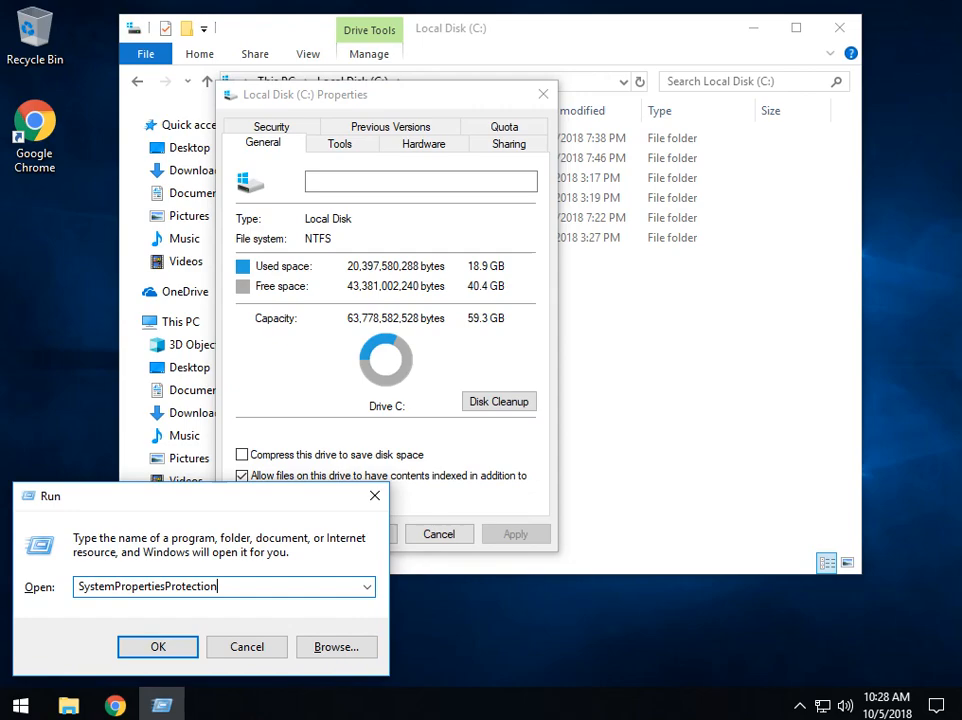
left_click(156, 648)
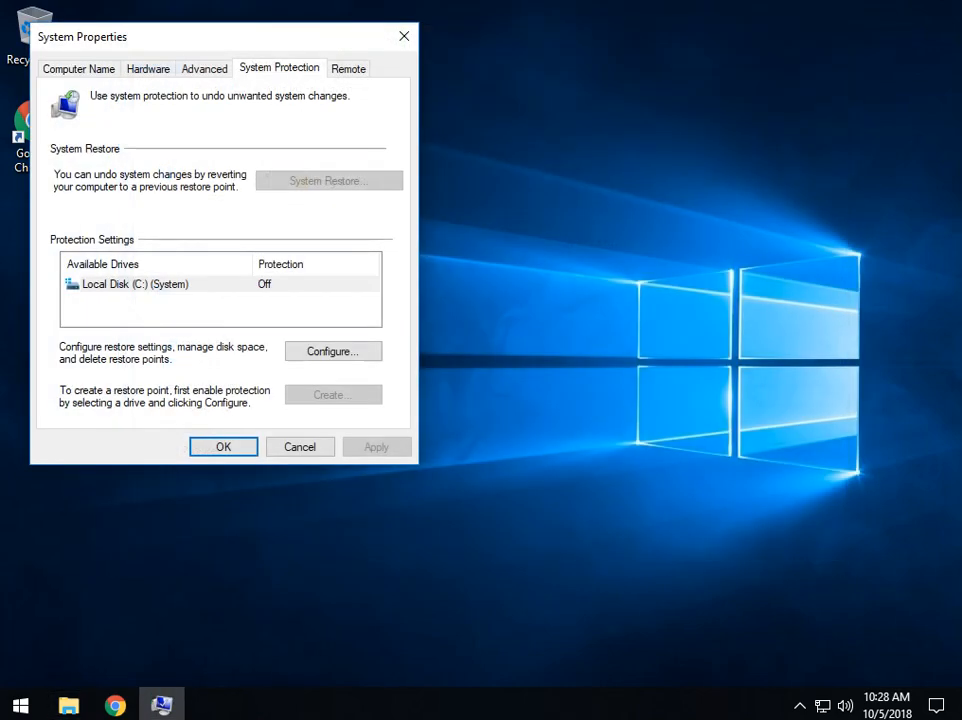
left_click_drag(82, 36, 336, 60)
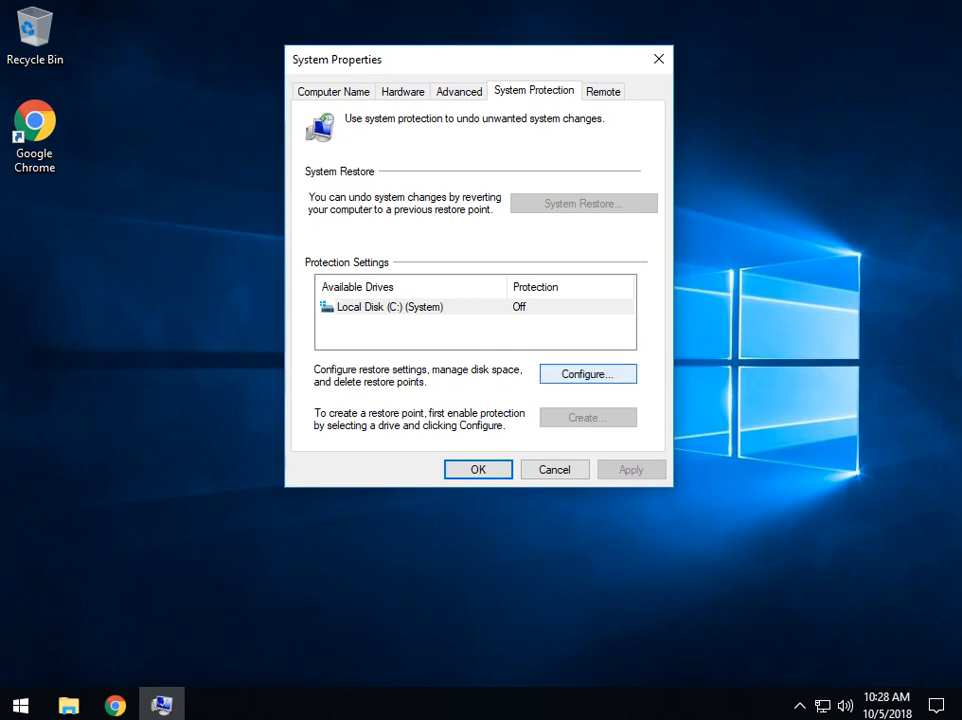
left_click(390, 308)
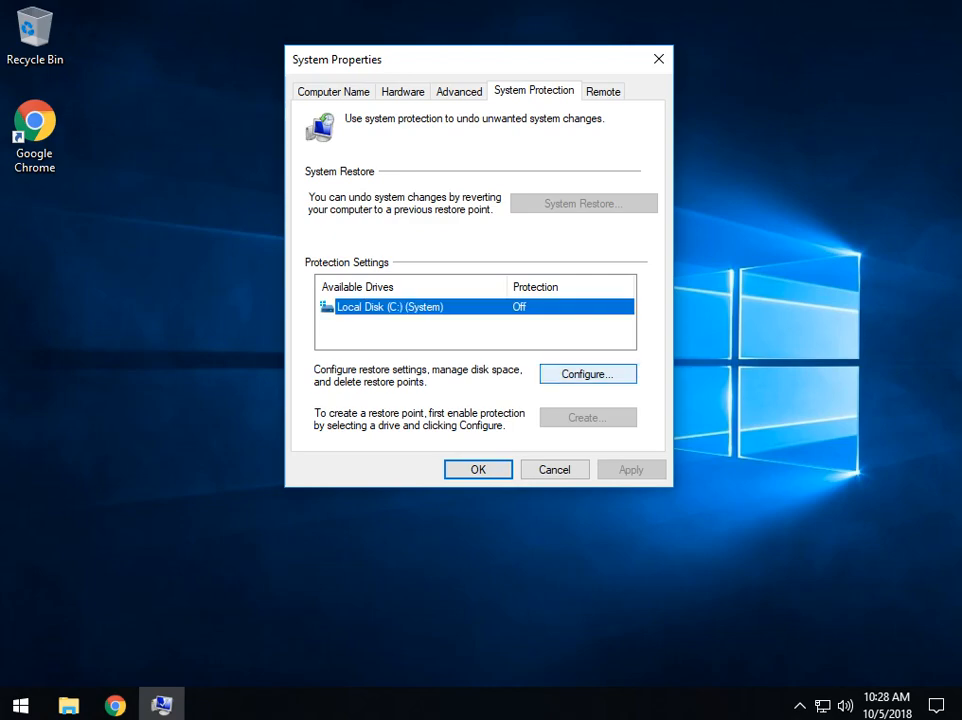
left_click(588, 374)
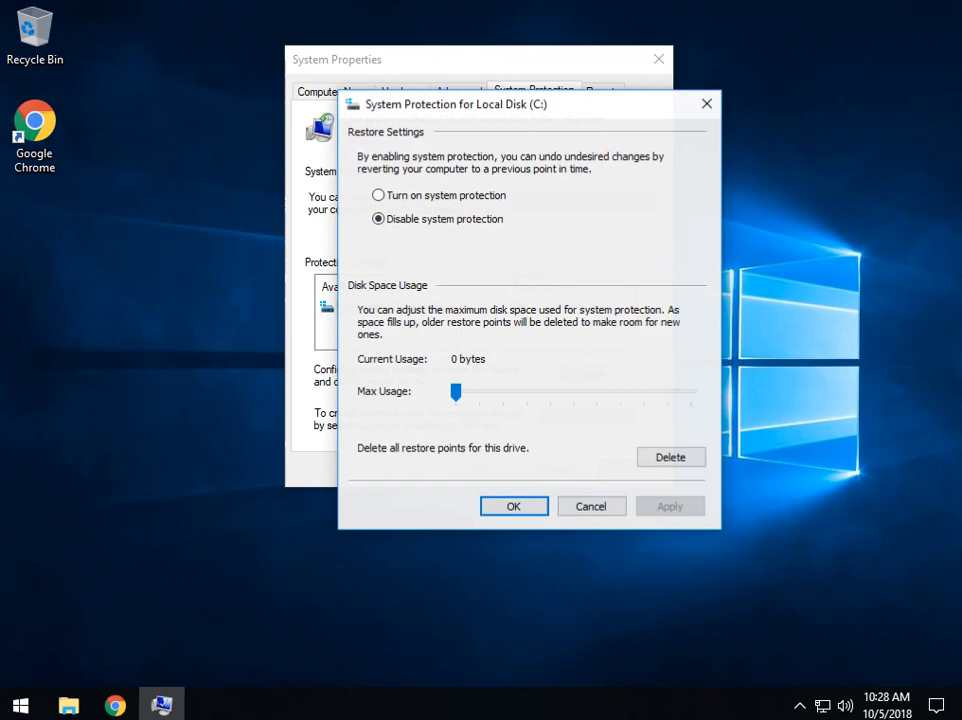
Step: Turn on protection for C:, set Max Usage to 15%, and delete all its restore points
left_click(378, 196)
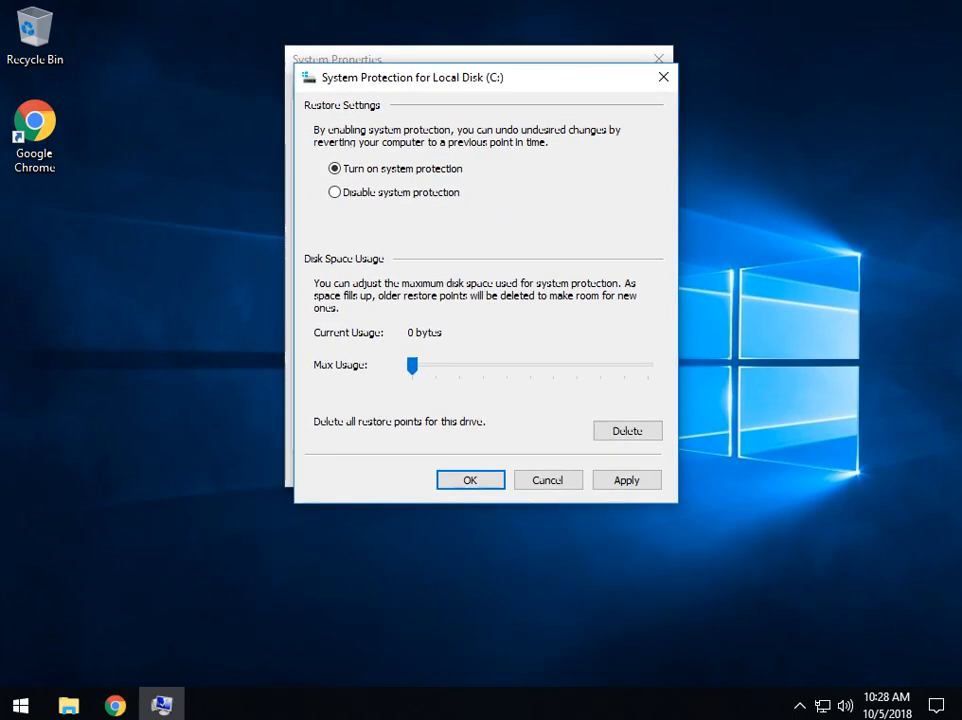
left_click_drag(412, 366, 648, 366)
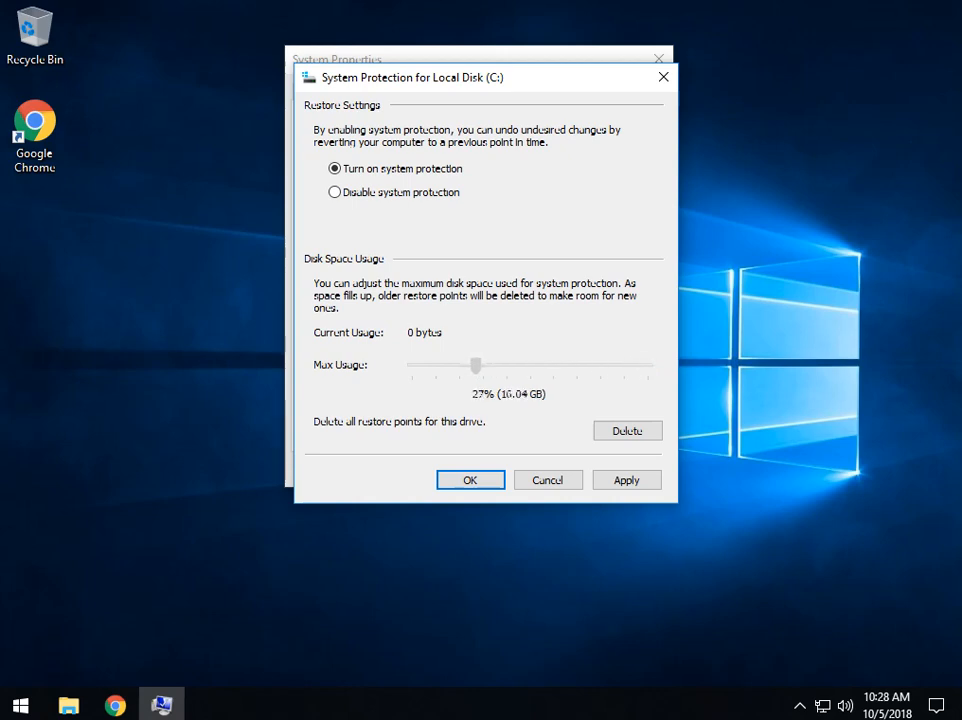
left_click_drag(476, 364, 436, 364)
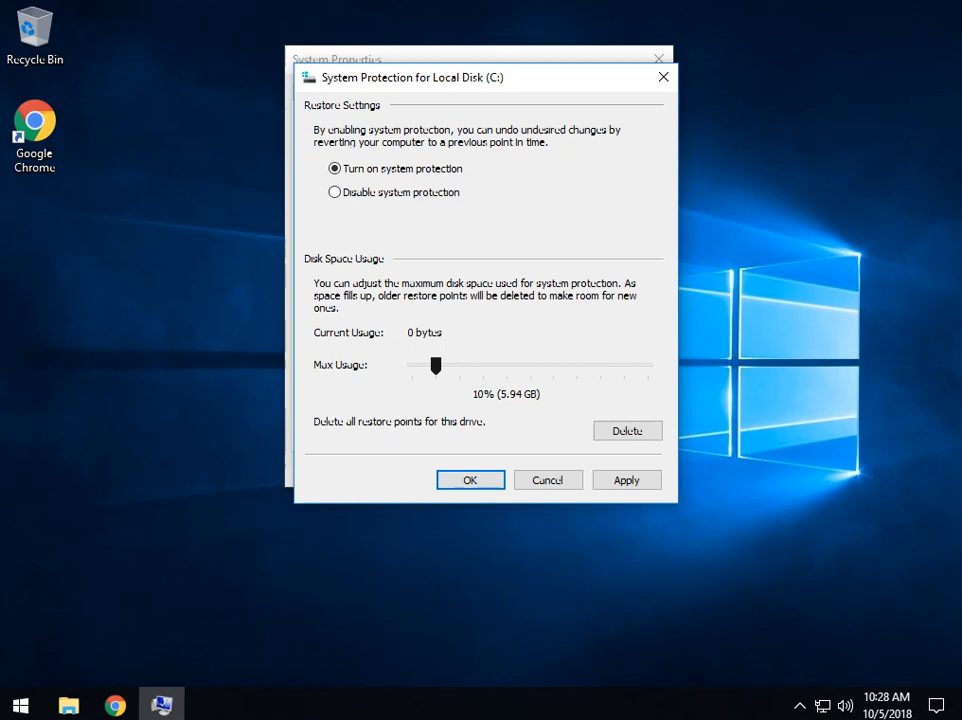
left_click(436, 364)
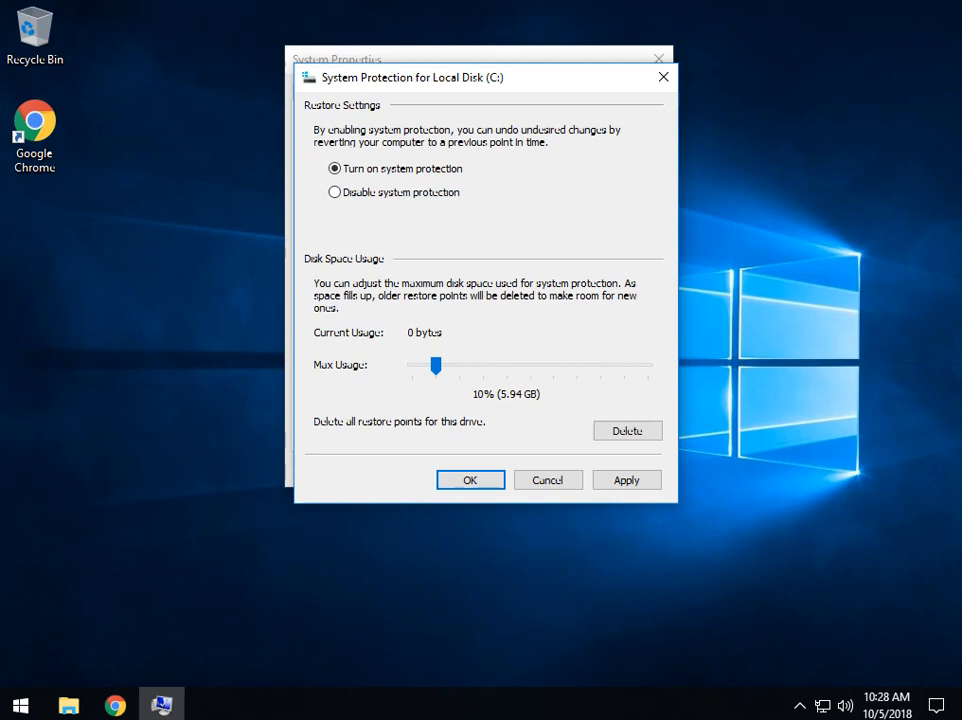
left_click_drag(436, 366, 448, 366)
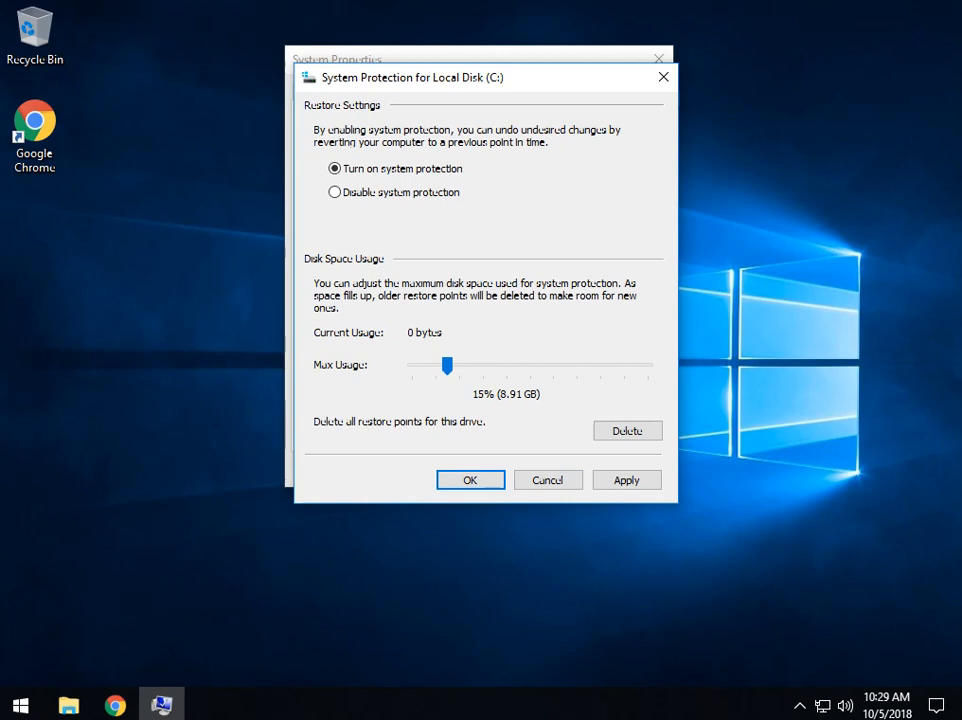
left_click(628, 430)
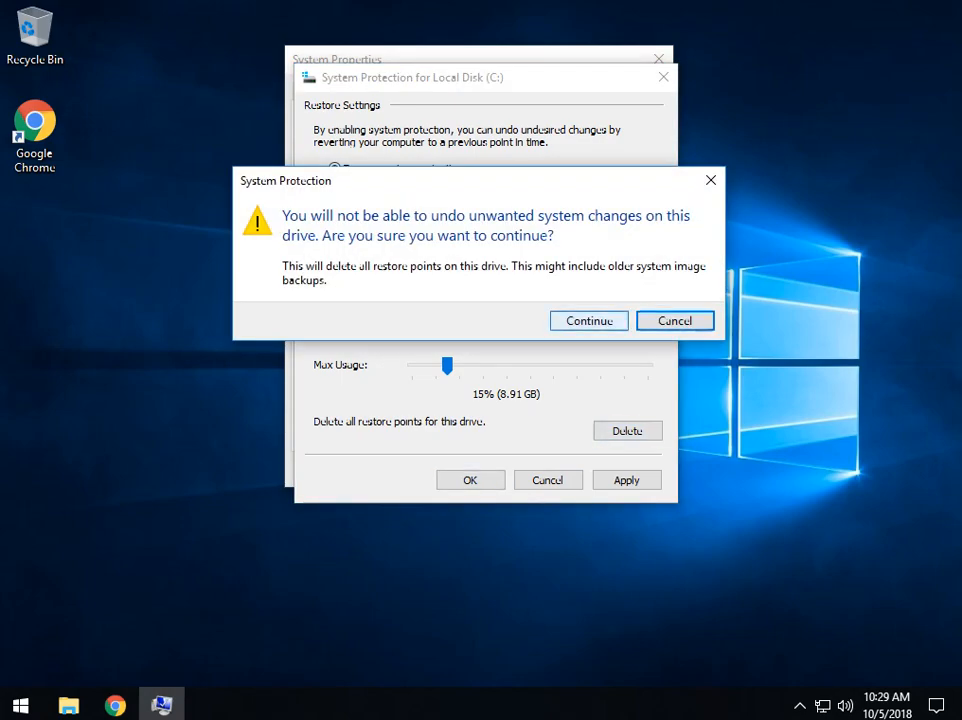
Step: Confirm the restore point deletion, then apply and save the protection settings
left_click(588, 320)
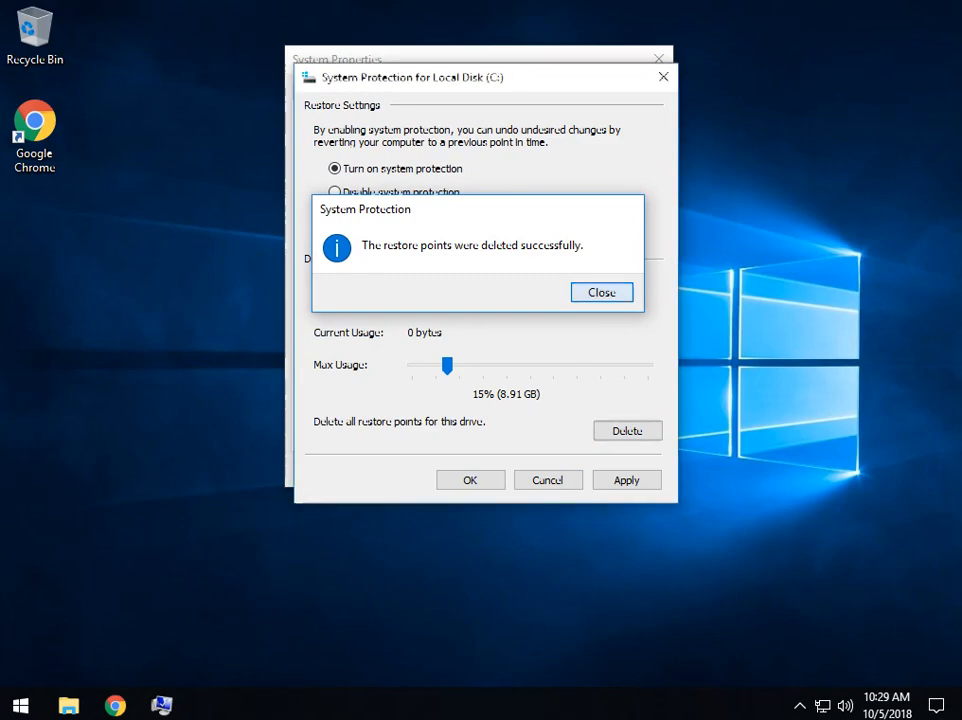
left_click(600, 292)
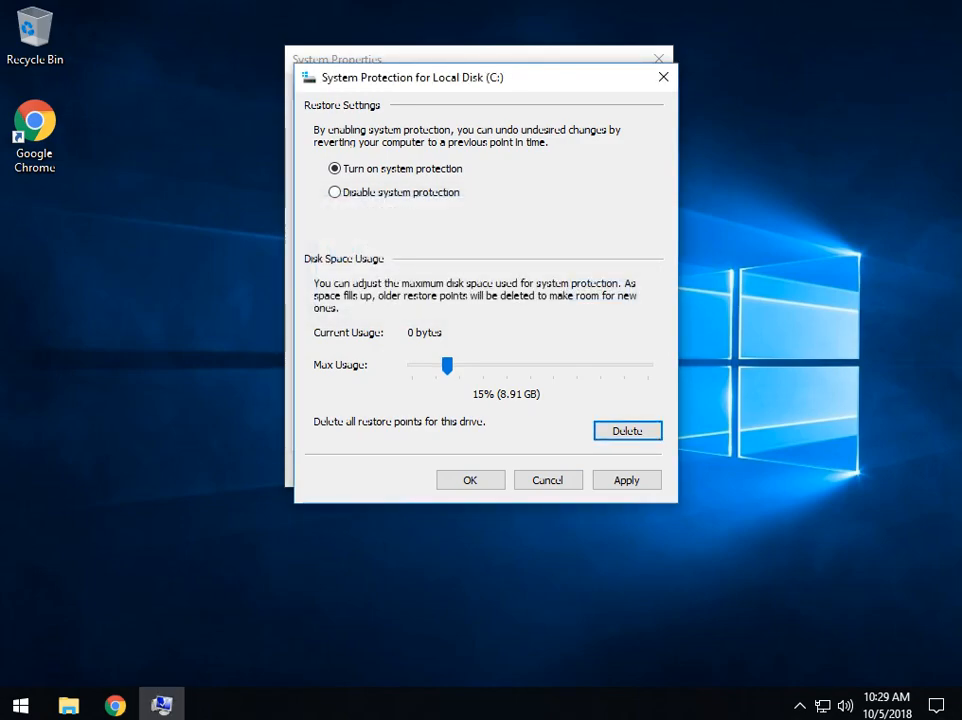
left_click(626, 480)
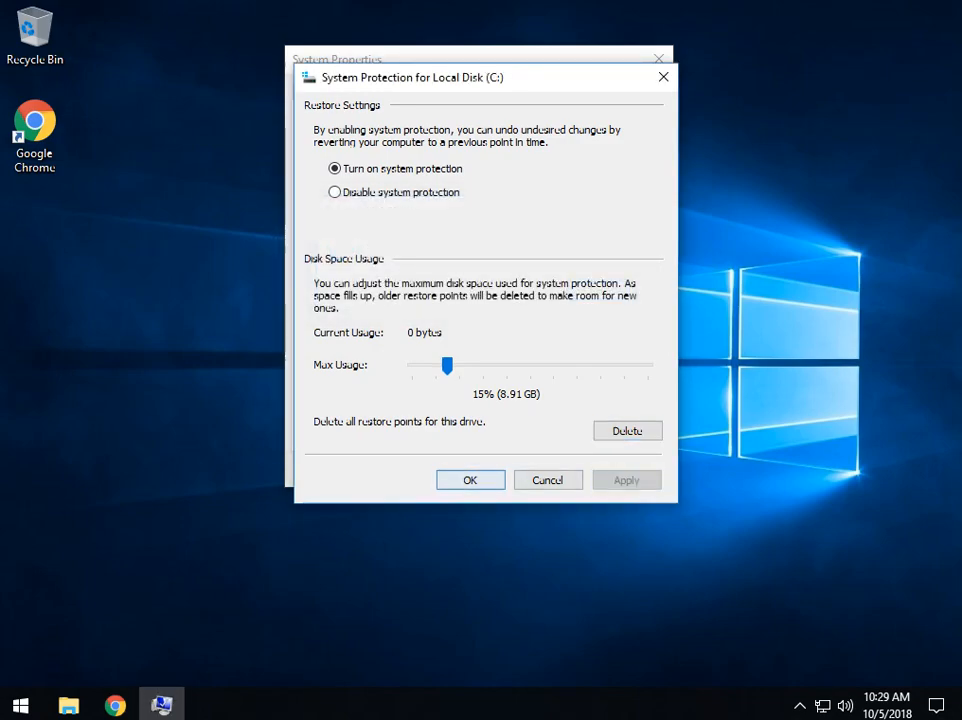
left_click(470, 480)
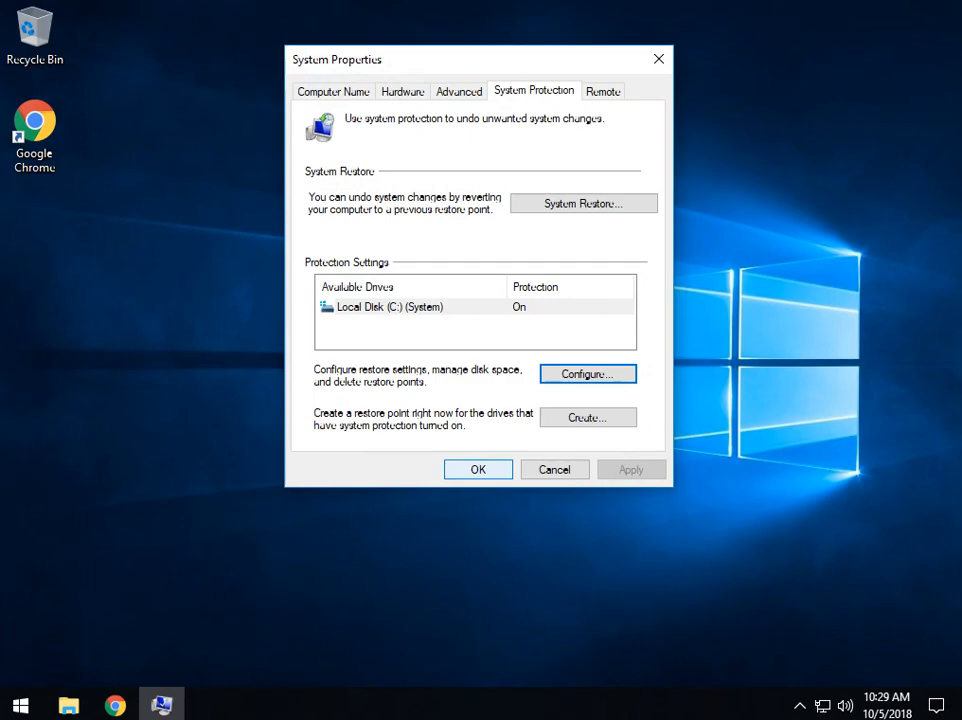